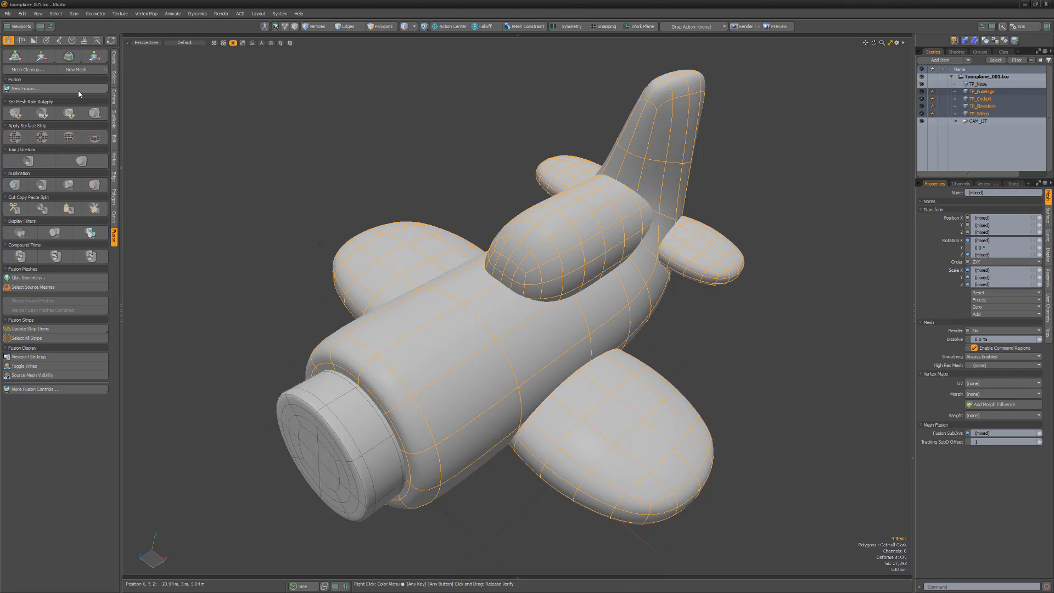
Create a New Fusion item from the selected fuselage, cockpit, elevators, wings and nose.
{"action": "left_click", "coordinate": [24, 87]}
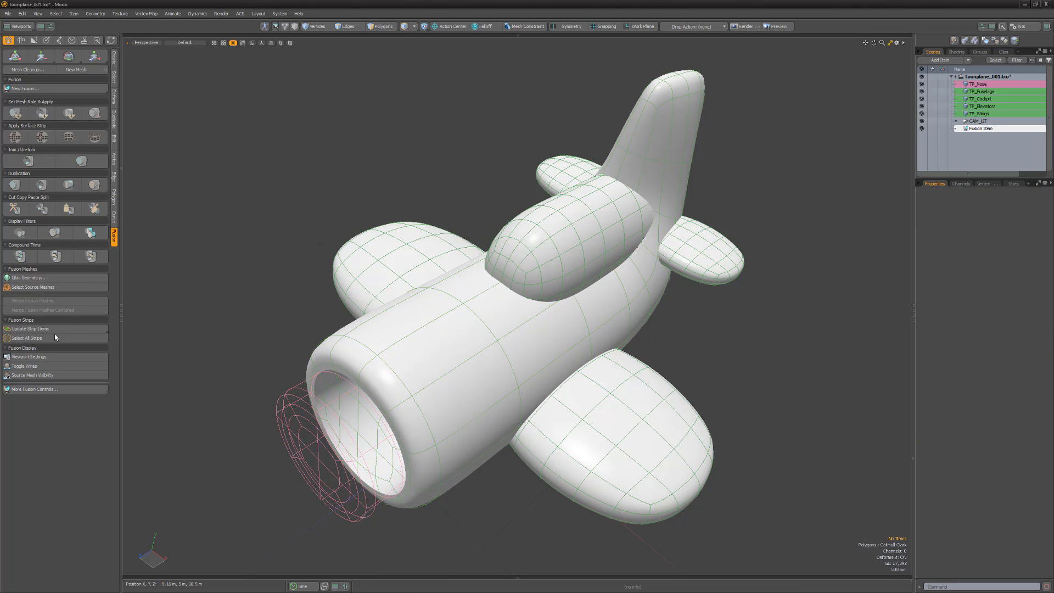
Hide source mesh visibility and select the Fusion Item to show its properties.
{"action": "left_click", "coordinate": [25, 365]}
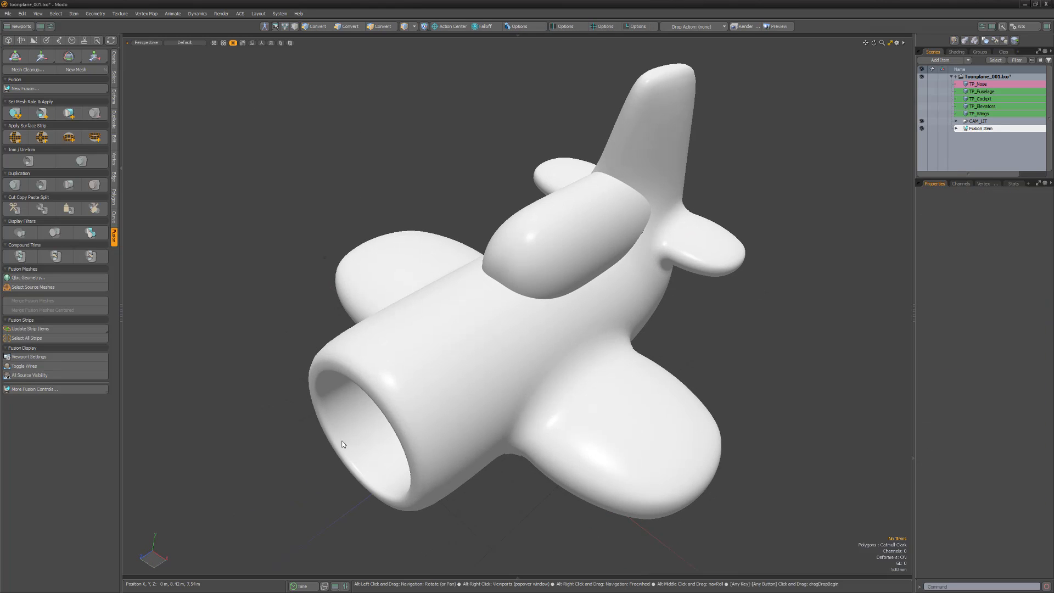
{"action": "left_click", "coordinate": [9, 40]}
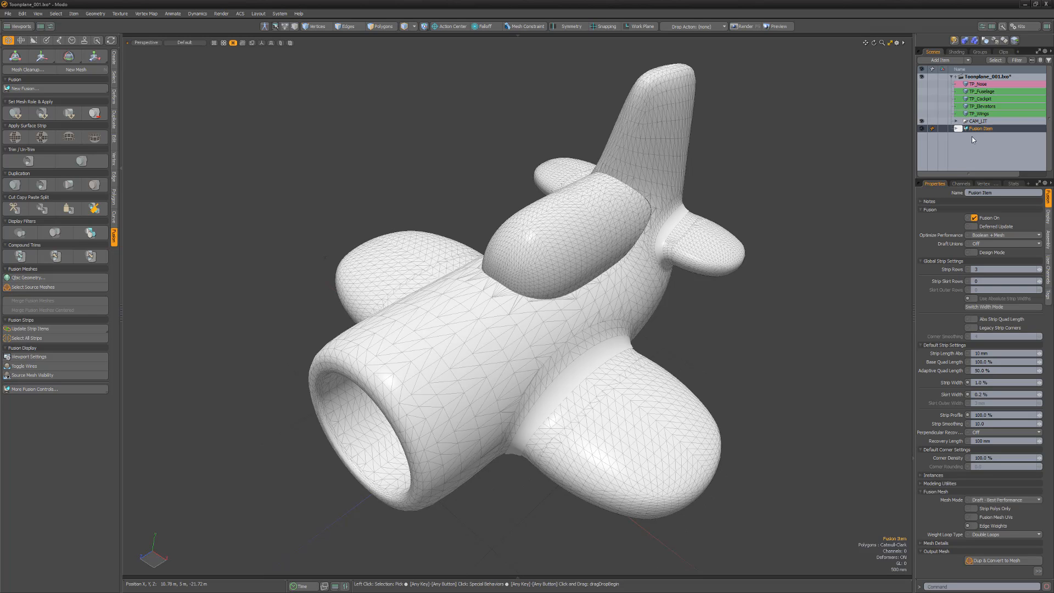
Set the Fusion Item's Mesh Mode to Airtight Final Item Parts.
{"action": "left_click", "coordinate": [1001, 499]}
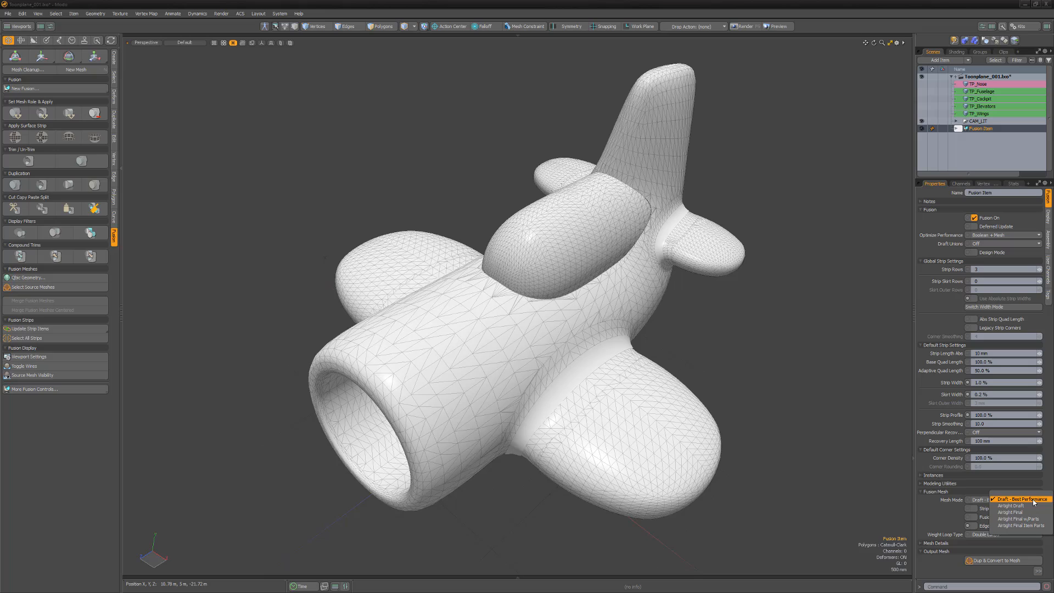
{"action": "mouse_move", "coordinate": [1018, 524]}
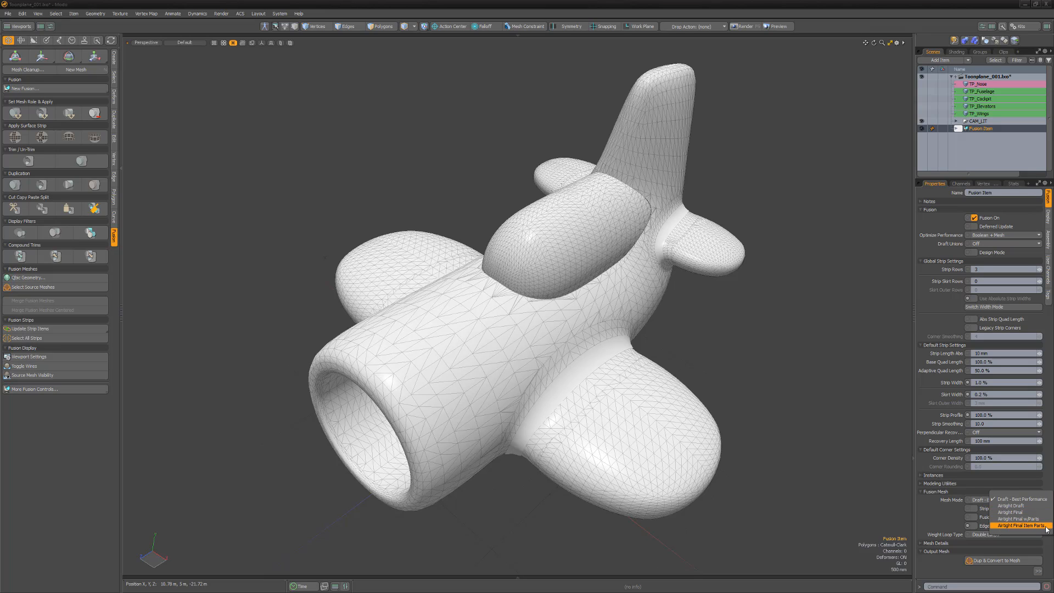
{"action": "left_click", "coordinate": [1020, 525]}
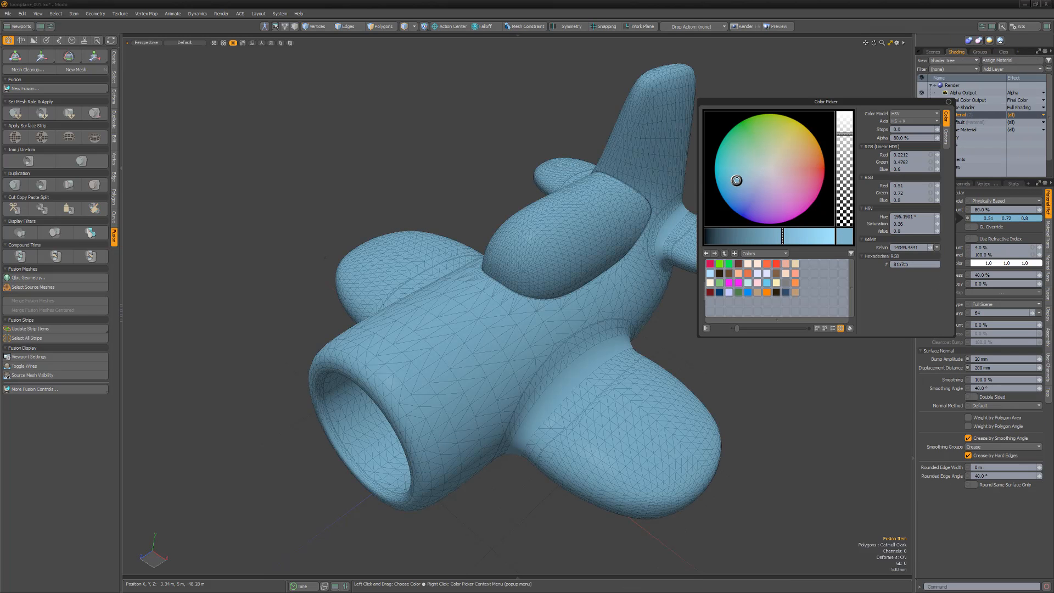
Group the blue material and limit its Polygon Tag to TP_Cockpit 000.
{"action": "key", "text": "ctrl+g"}
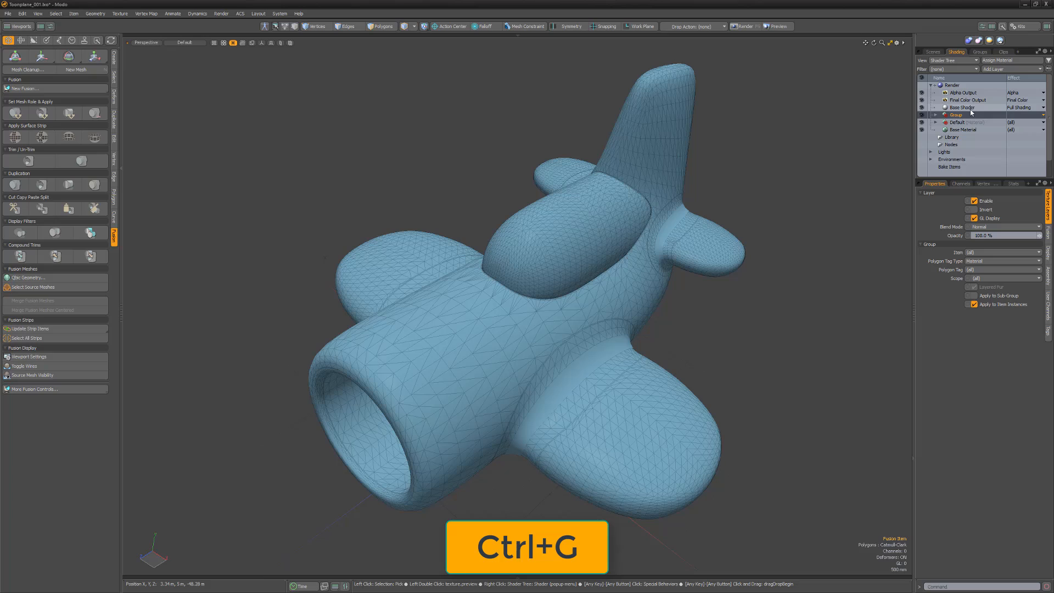
{"action": "left_click", "coordinate": [933, 114]}
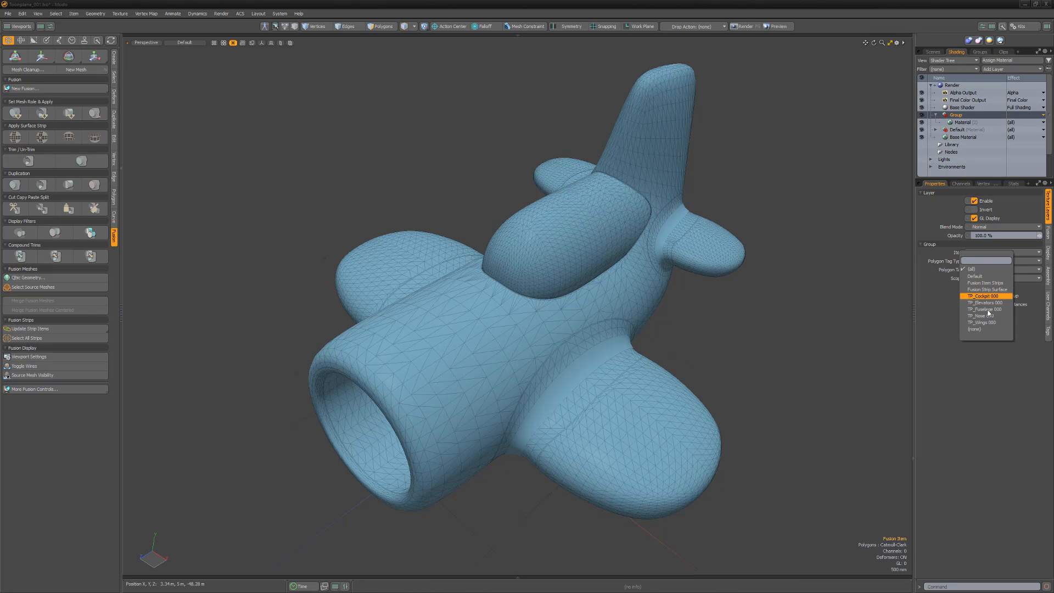
{"action": "left_click", "coordinate": [985, 296]}
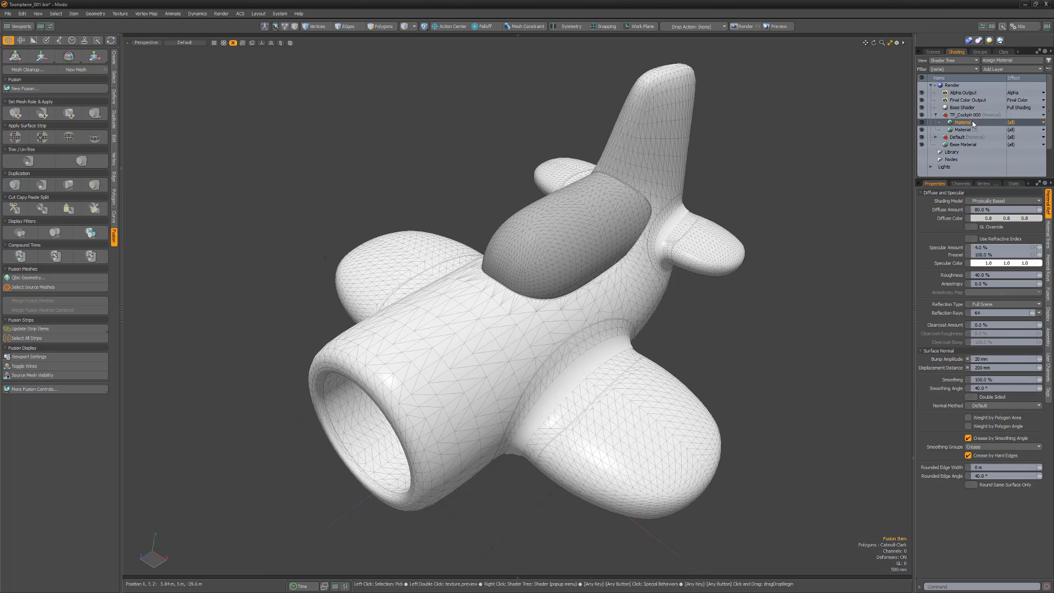
Add a yellow material group with Polygon Tag TP_Wings 000.
{"action": "left_click", "coordinate": [1005, 219]}
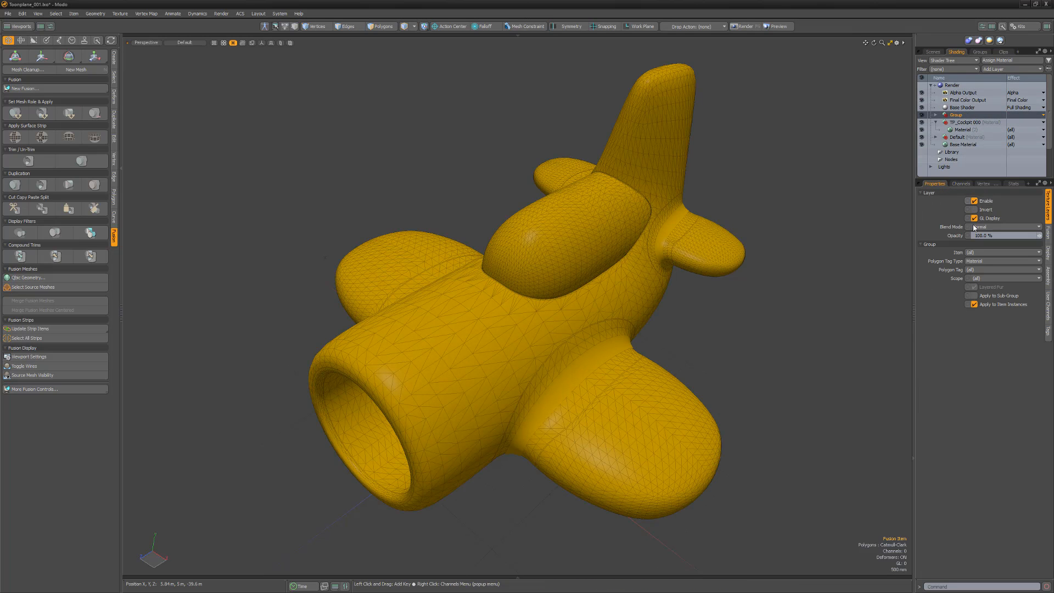
{"action": "left_click", "coordinate": [1001, 261]}
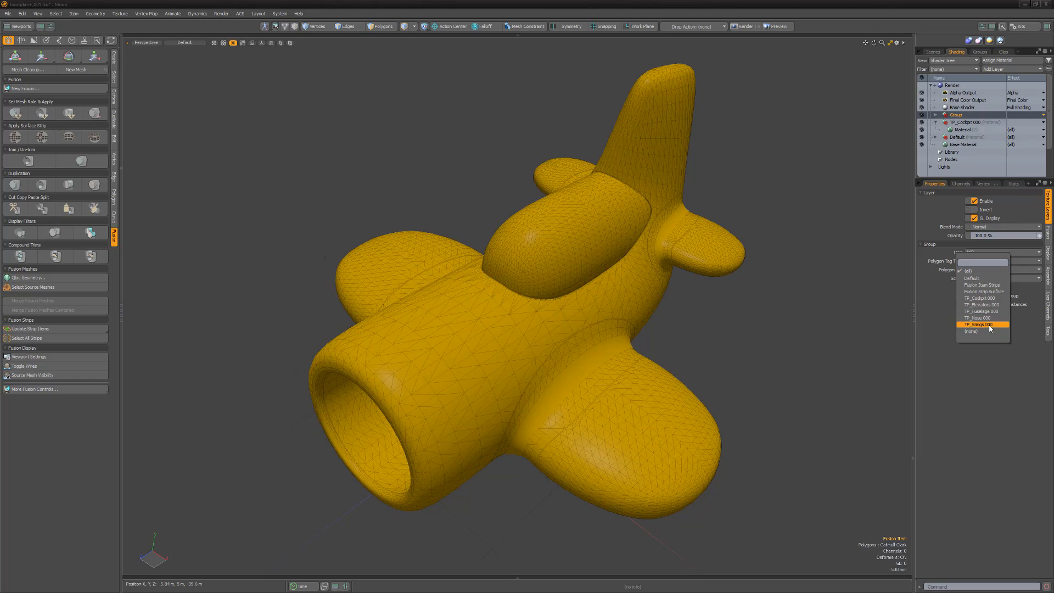
{"action": "left_click", "coordinate": [981, 323]}
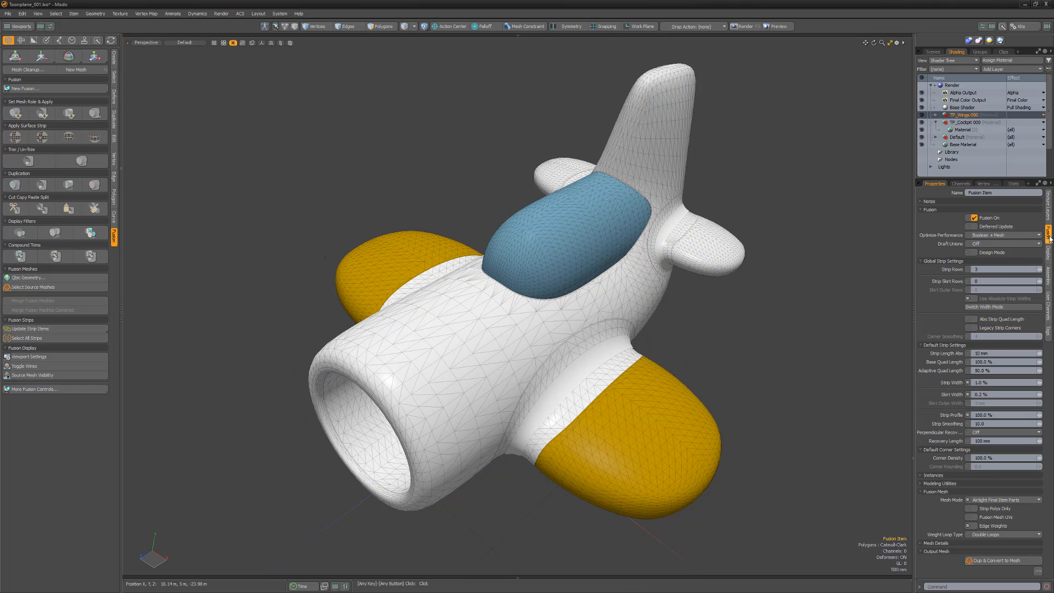
Change the yellow group's Polygon Tag from TP_Wings 000 to TP_Nose 000.
{"action": "left_click", "coordinate": [1000, 499]}
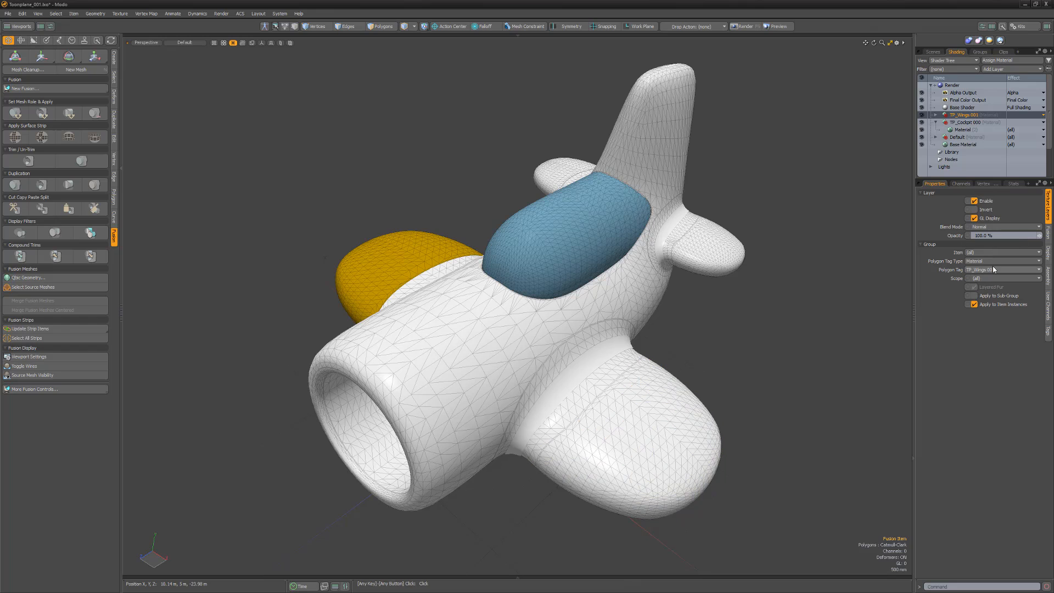
{"action": "left_click", "coordinate": [960, 115]}
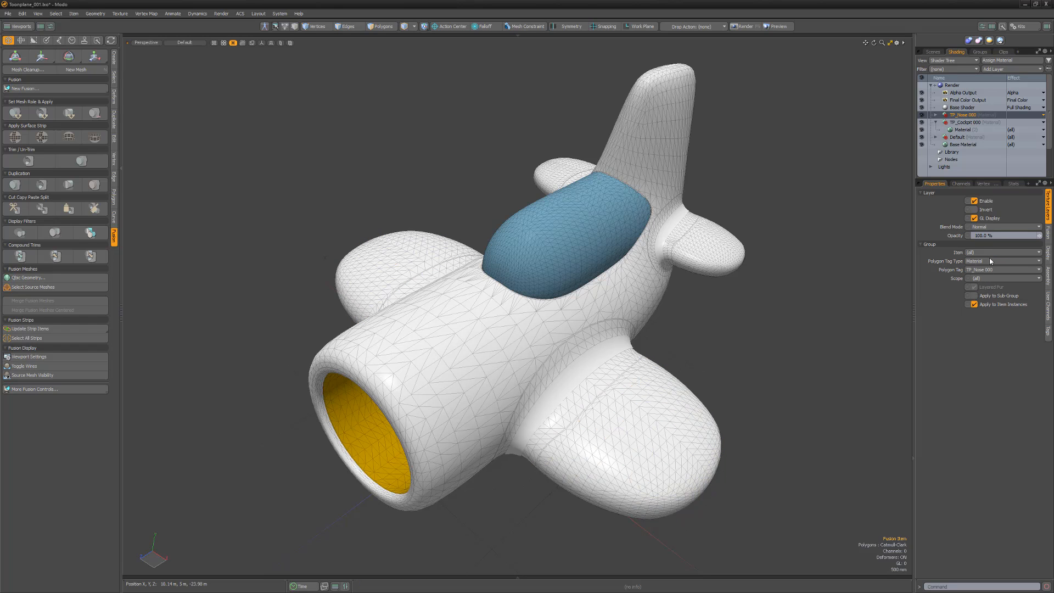